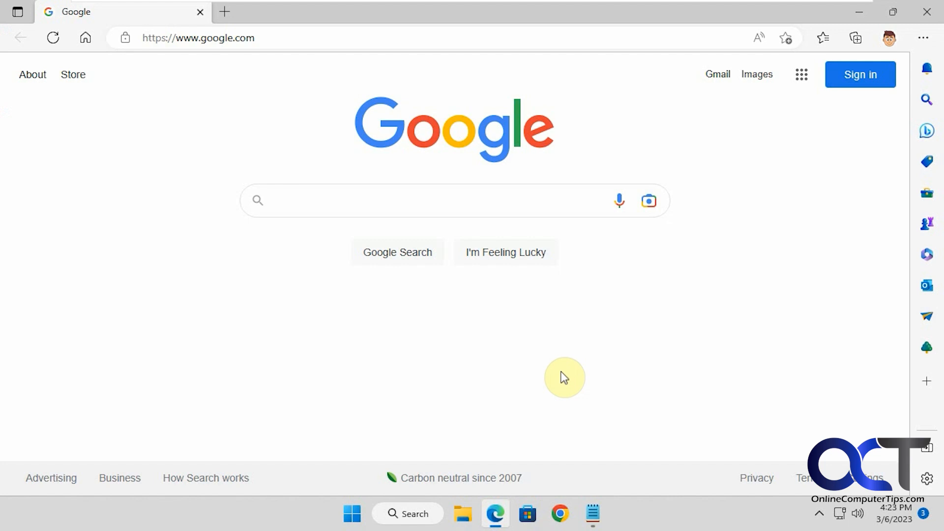
- Open an InPrivate window, then a guest browsing window, confirming both modes work
{"action": "left_click", "coordinate": [422, 200]}
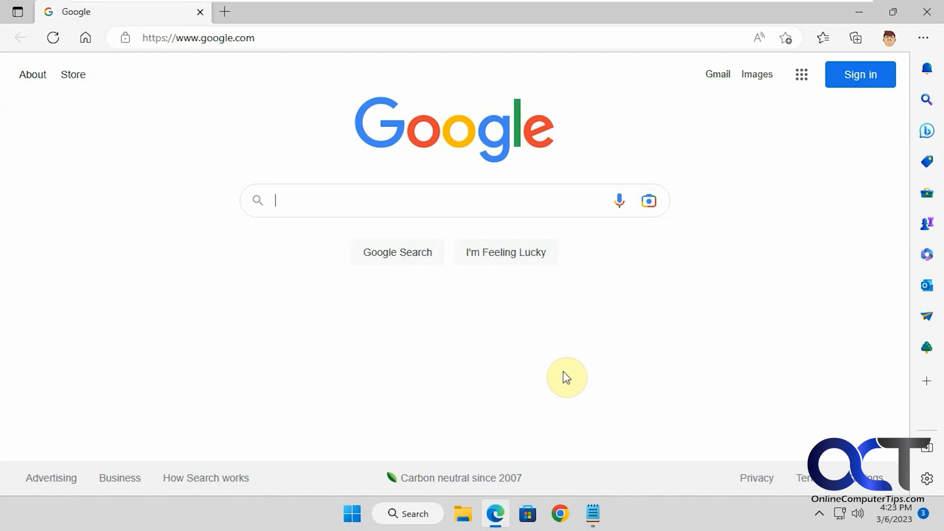
{"action": "left_click", "coordinate": [922, 37]}
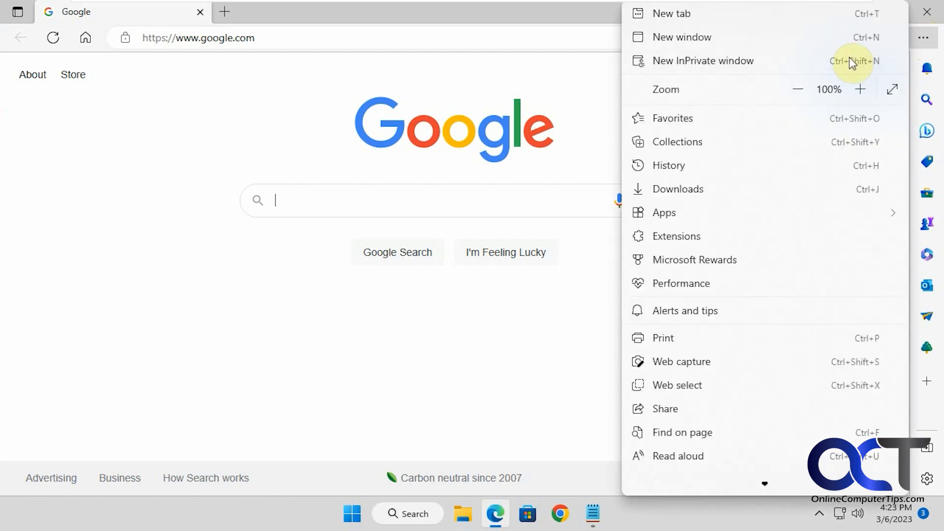
{"action": "left_click", "coordinate": [702, 61]}
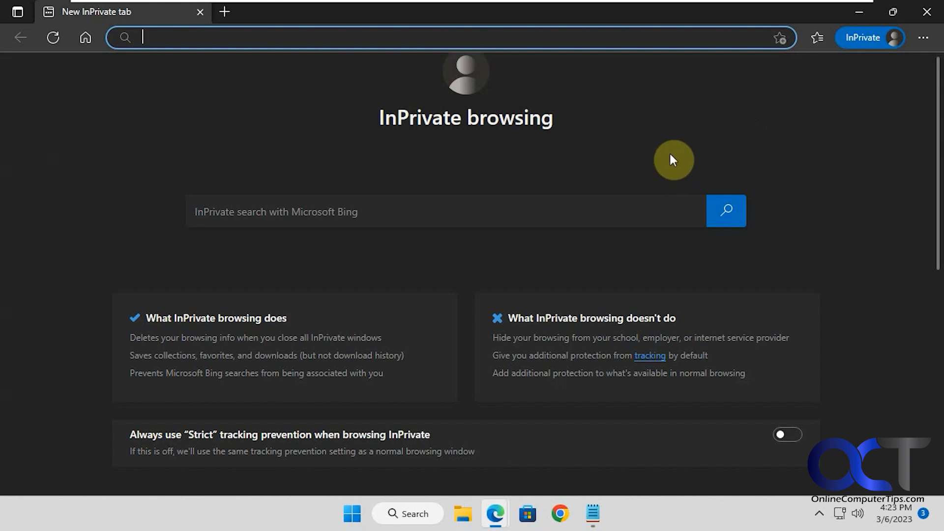
{"action": "mouse_move", "coordinate": [596, 183]}
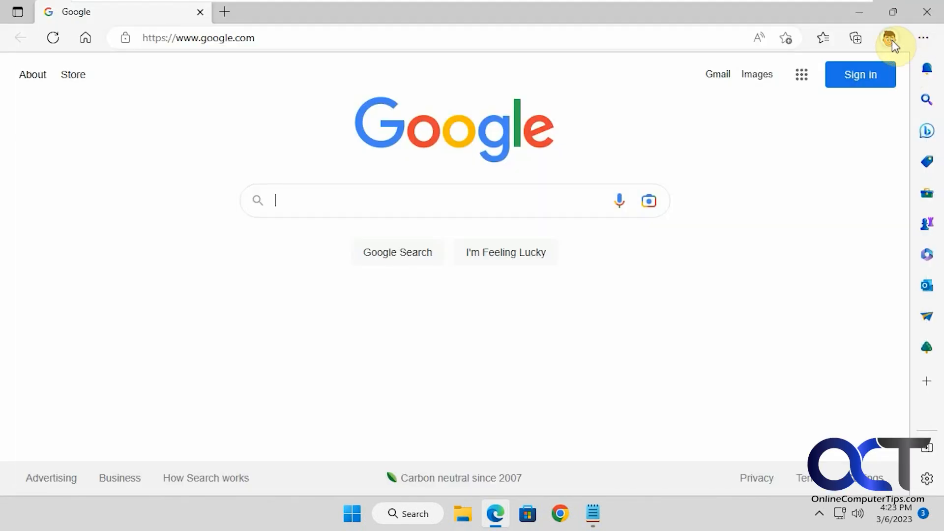
{"action": "left_click", "coordinate": [889, 38]}
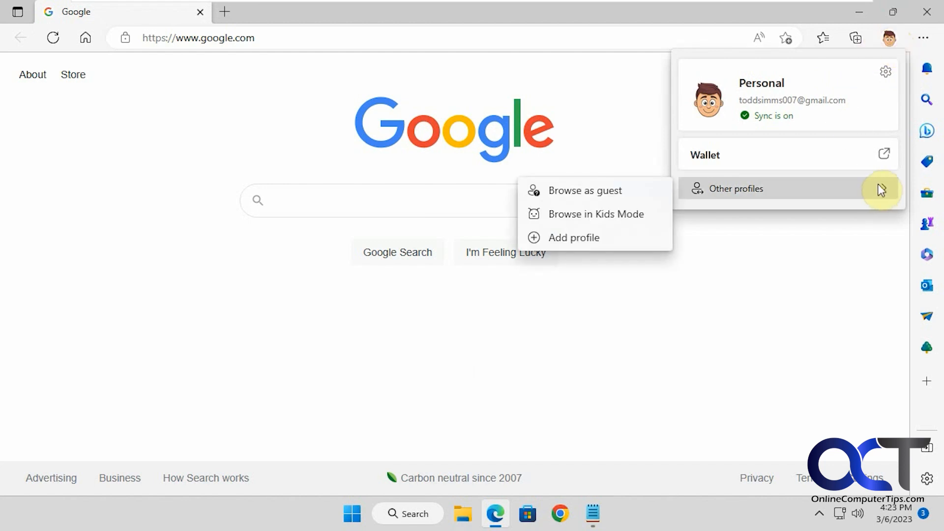
{"action": "left_click", "coordinate": [584, 190]}
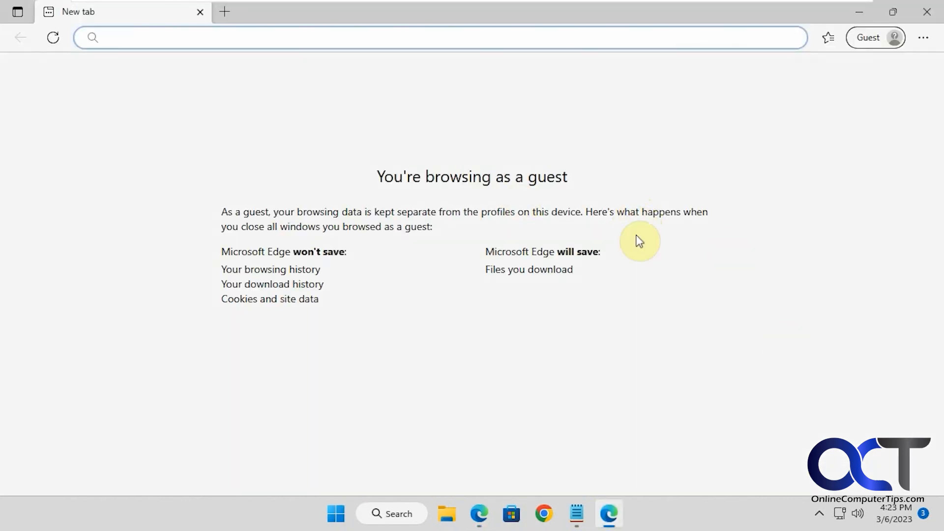
{"action": "mouse_move", "coordinate": [537, 284]}
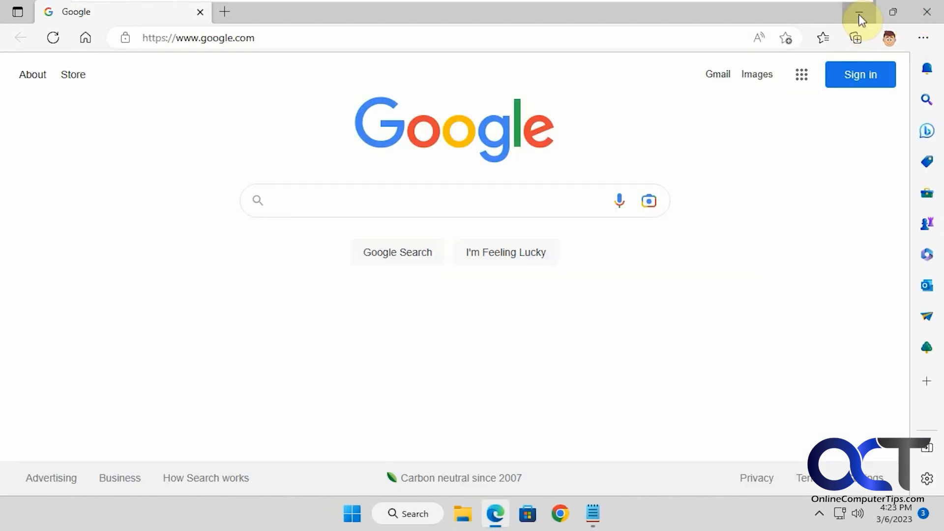
- Minimise Edge and launch Command Prompt as administrator from Windows search
{"action": "left_click", "coordinate": [862, 12]}
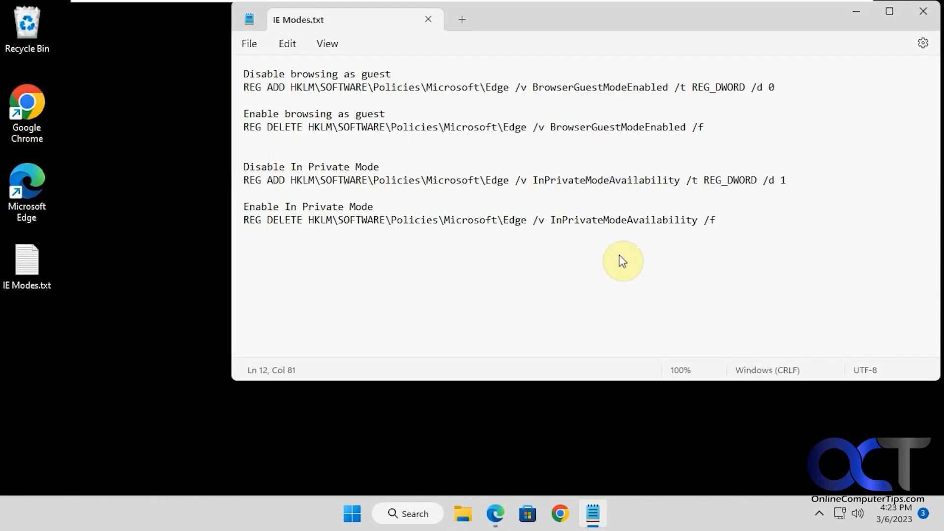
{"action": "mouse_move", "coordinate": [456, 205]}
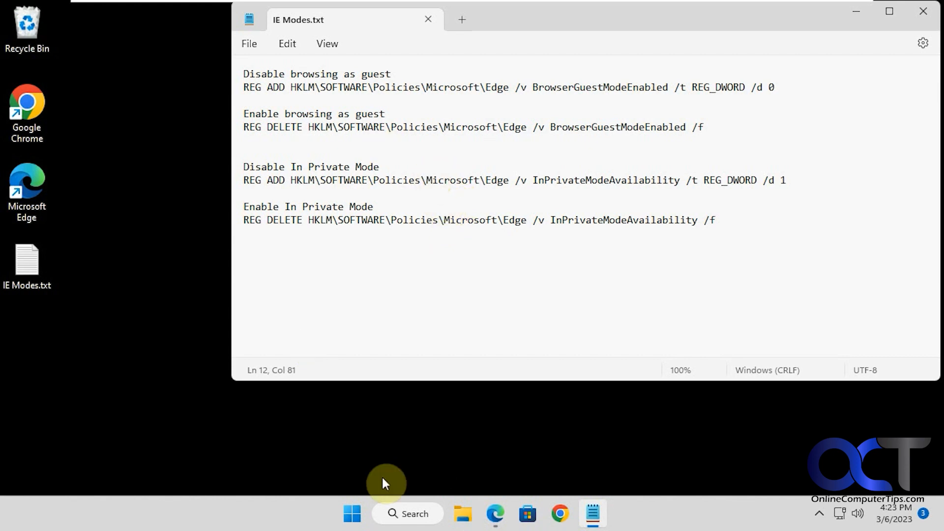
{"action": "left_click", "coordinate": [407, 514]}
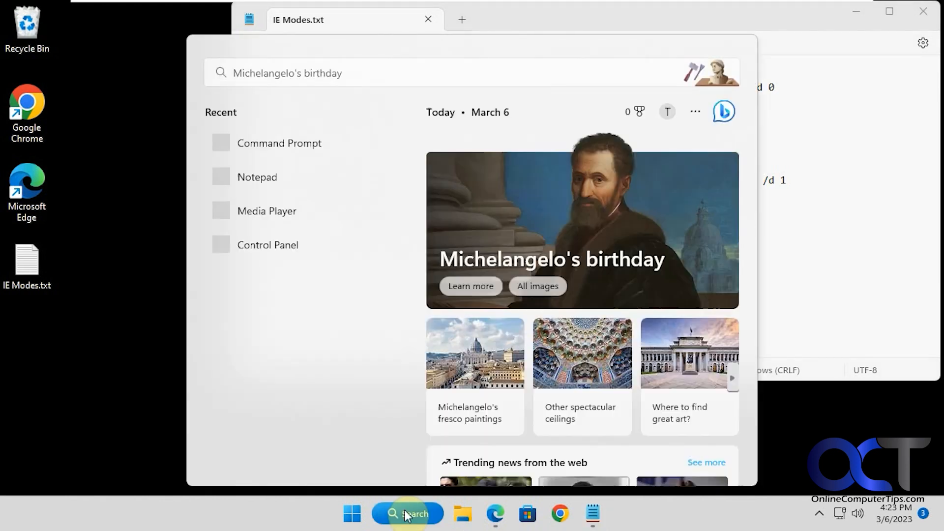
{"action": "right_click", "coordinate": [279, 142]}
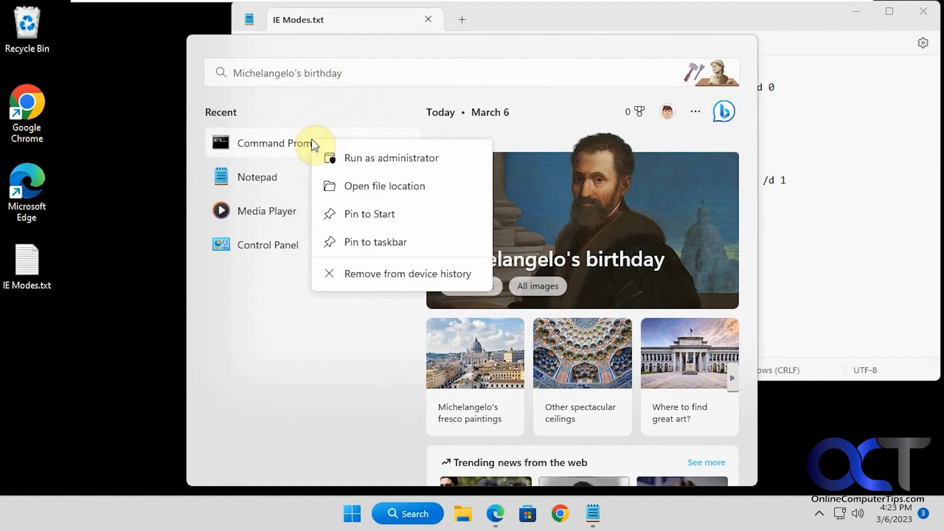
{"action": "left_click", "coordinate": [391, 158]}
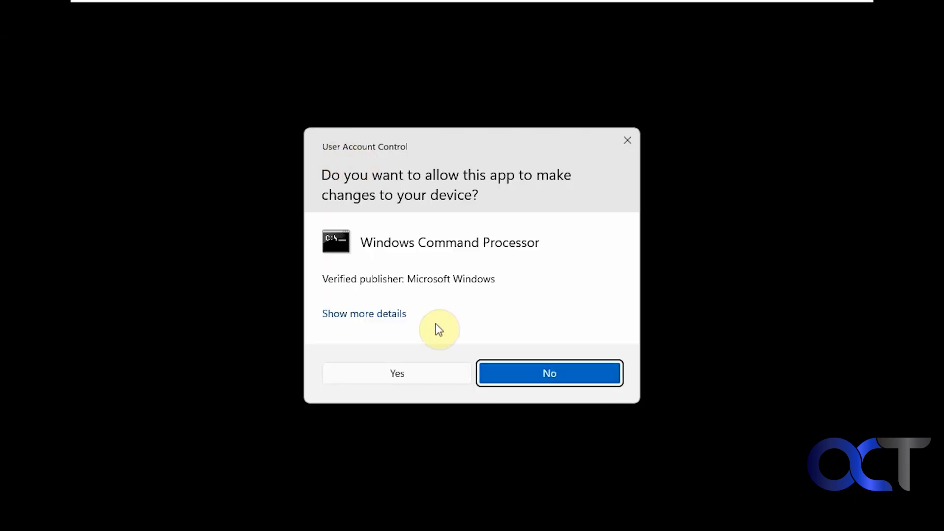
- Approve the UAC prompt and run both REG ADD commands disabling guest and InPrivate modes
{"action": "left_click", "coordinate": [397, 373]}
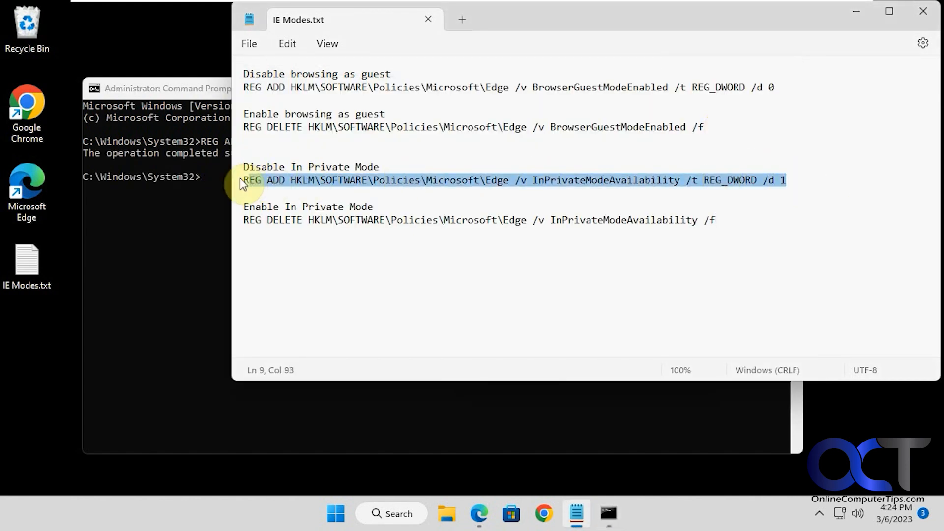
{"action": "left_click", "coordinate": [178, 207]}
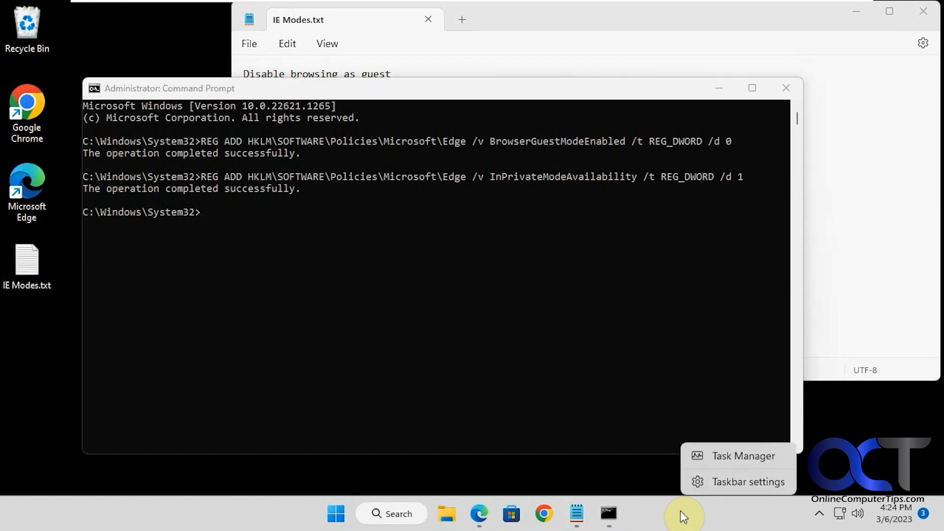
{"action": "mouse_move", "coordinate": [718, 482]}
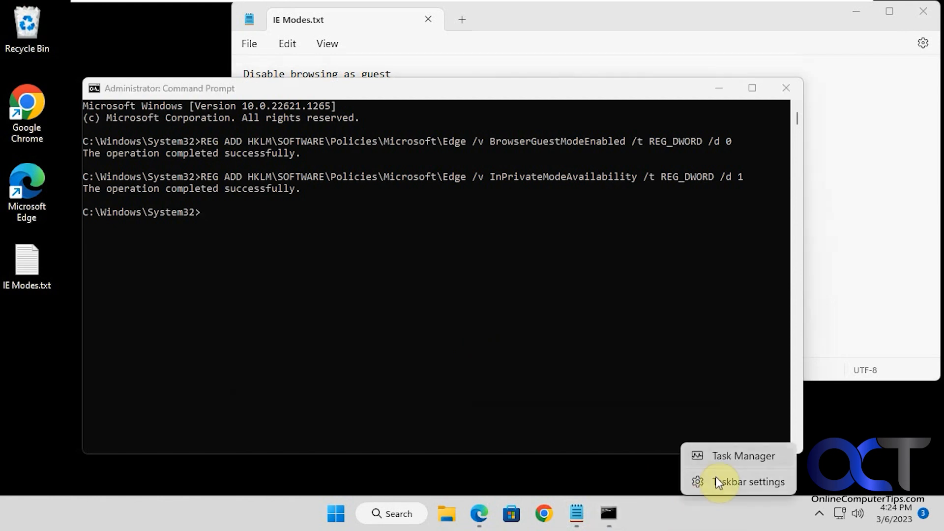
- Restart the Windows Explorer process from Task Manager's Processes list
{"action": "left_click", "coordinate": [743, 456]}
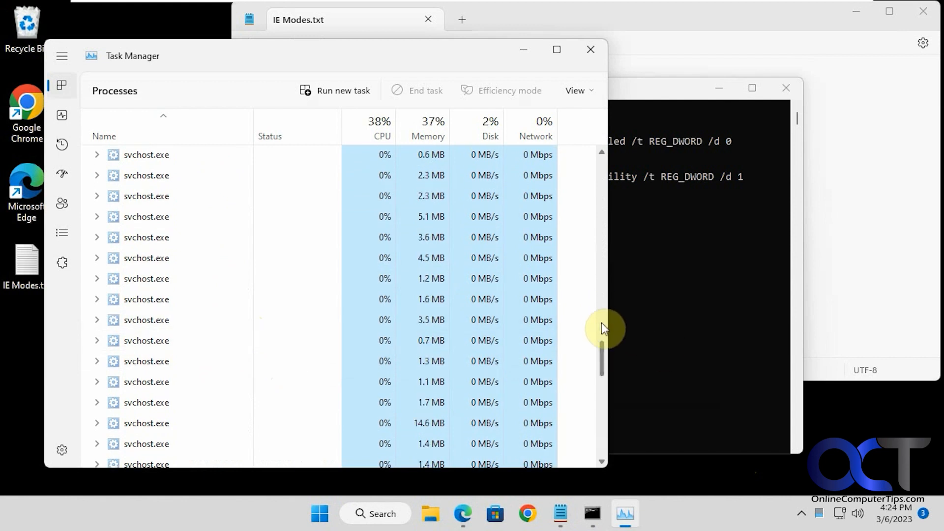
{"action": "right_click", "coordinate": [160, 395]}
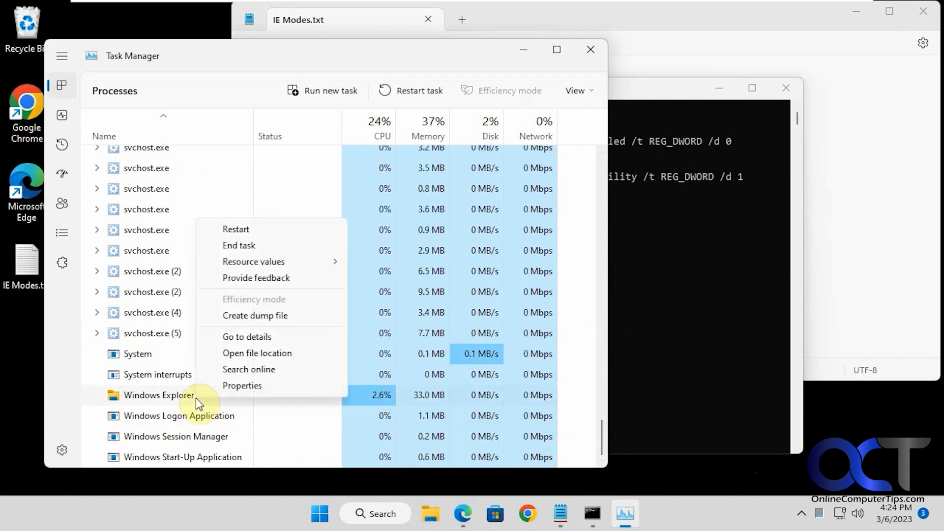
{"action": "left_click", "coordinate": [235, 229]}
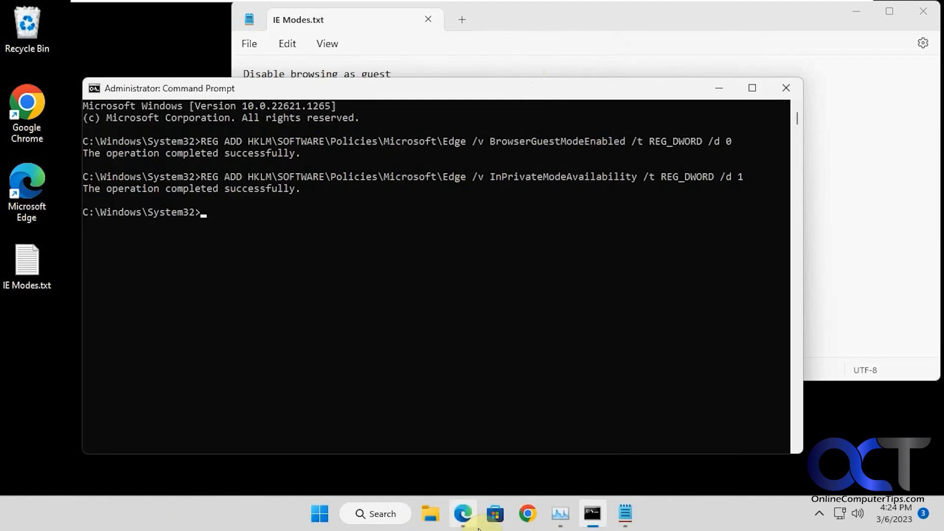
- Reopen Edge and confirm Browse as guest is absent and New InPrivate window is greyed out
{"action": "right_click", "coordinate": [462, 513]}
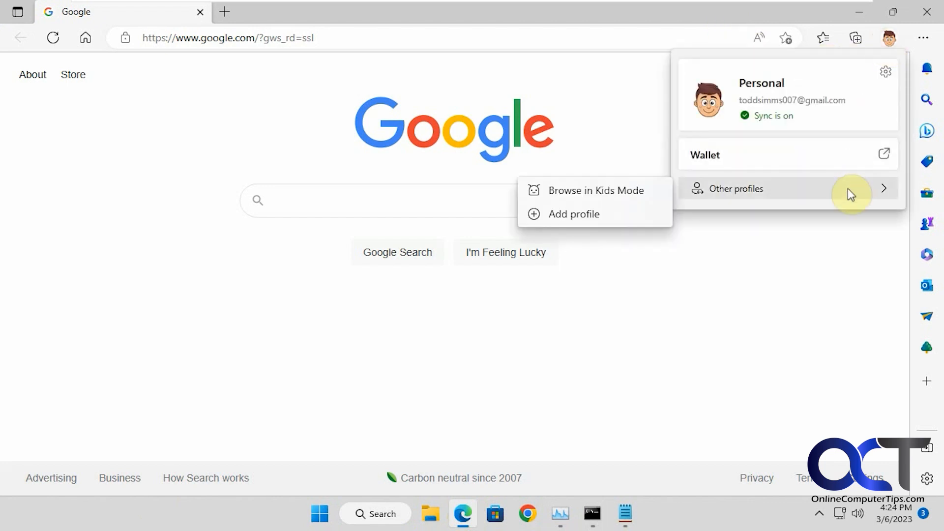
{"action": "mouse_move", "coordinate": [649, 223]}
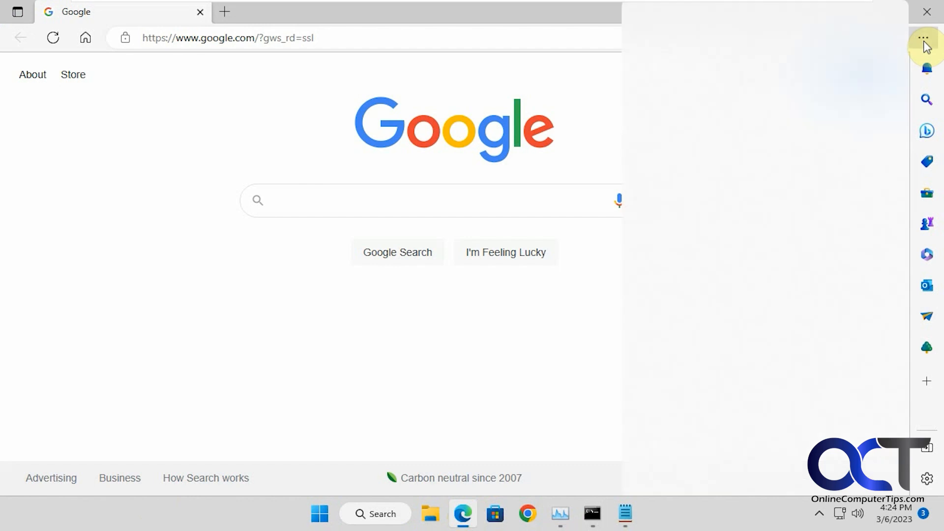
{"action": "left_click", "coordinate": [926, 38]}
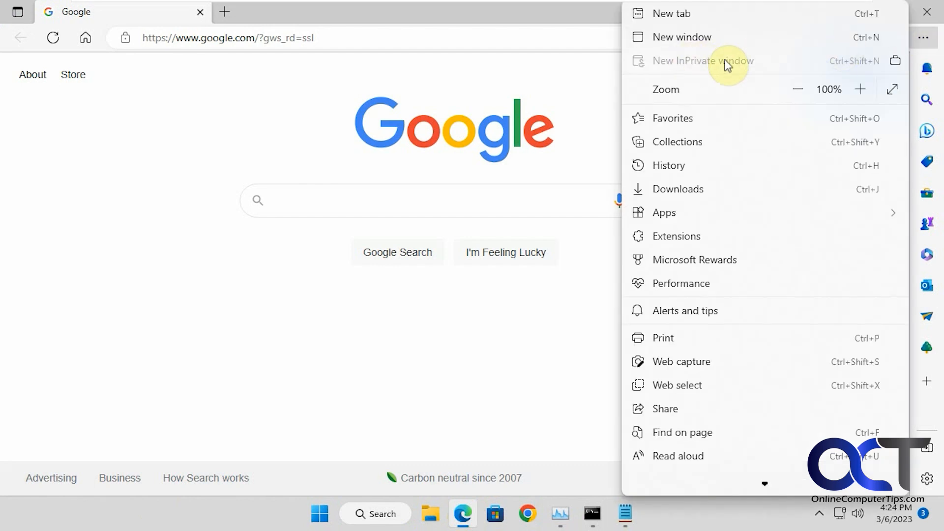
{"action": "left_click", "coordinate": [591, 313]}
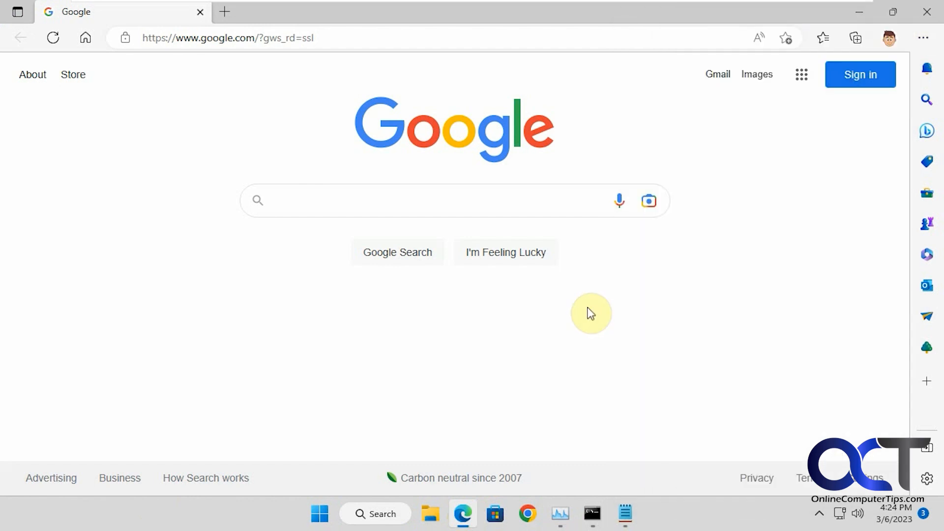
{"action": "left_click", "coordinate": [591, 514]}
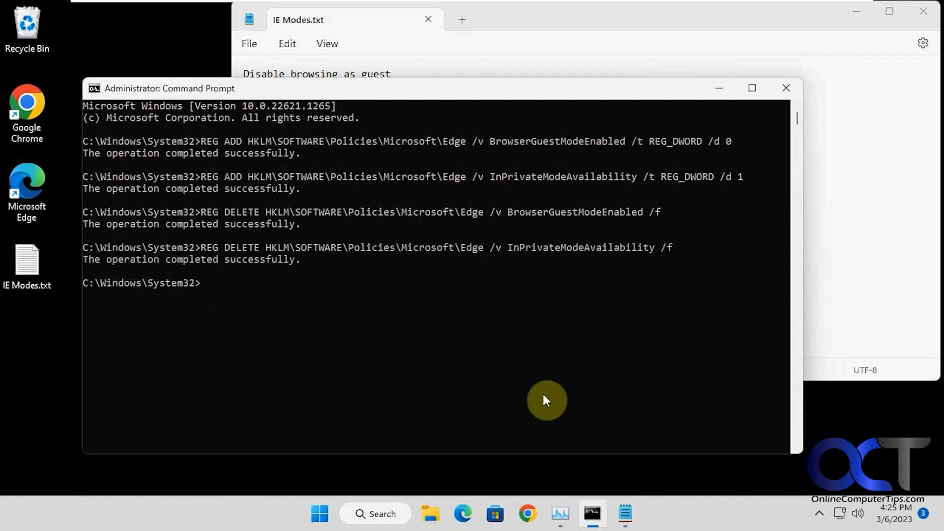
- Run the two REG DELETE commands removing the guest and InPrivate policies
{"action": "left_click", "coordinate": [559, 514]}
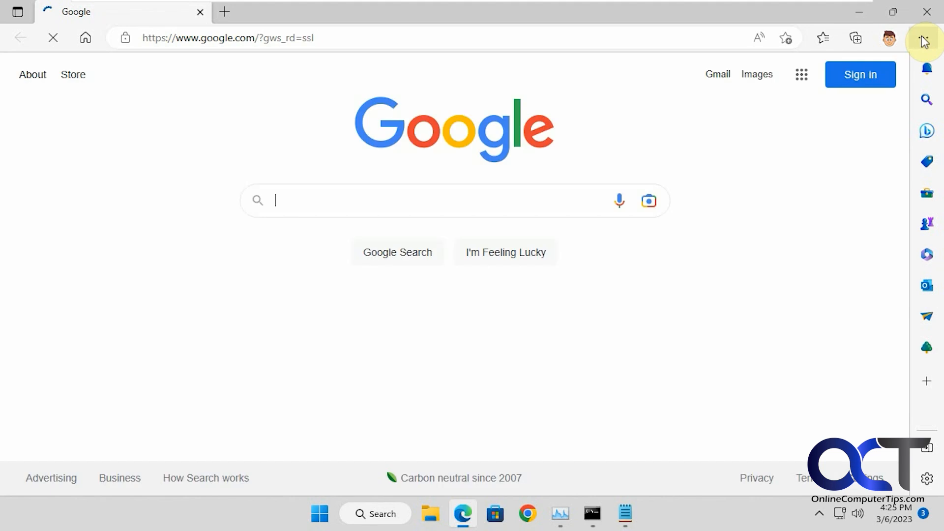
- Check New InPrivate window is enabled again and open a guest browsing window
{"action": "left_click", "coordinate": [926, 37]}
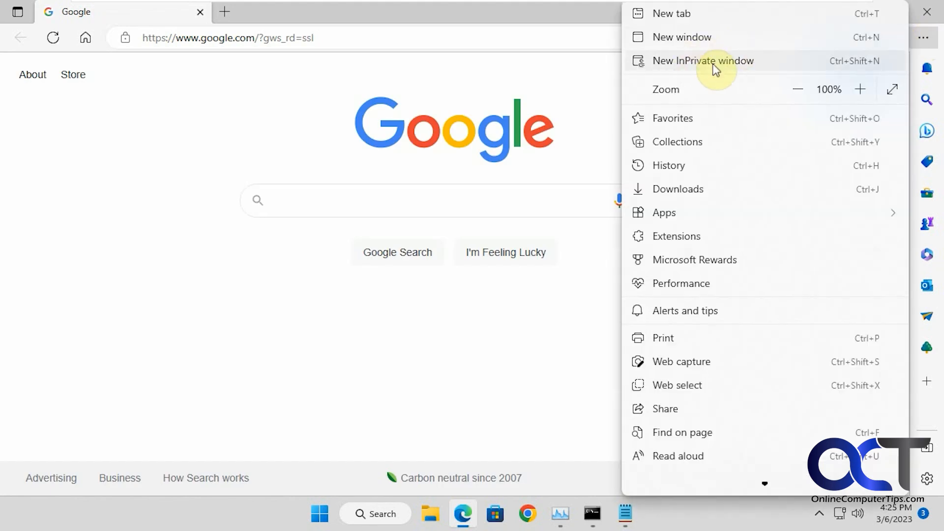
{"action": "left_click", "coordinate": [703, 60]}
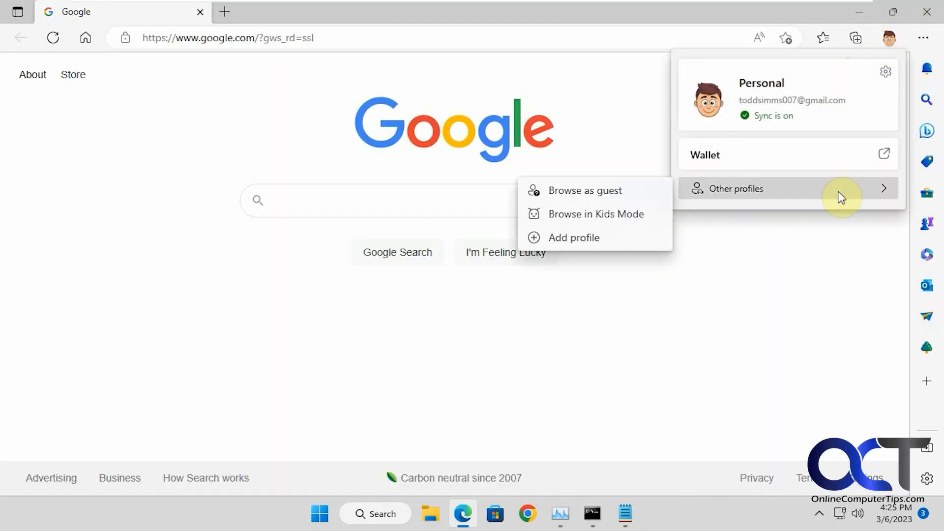
{"action": "left_click", "coordinate": [585, 191]}
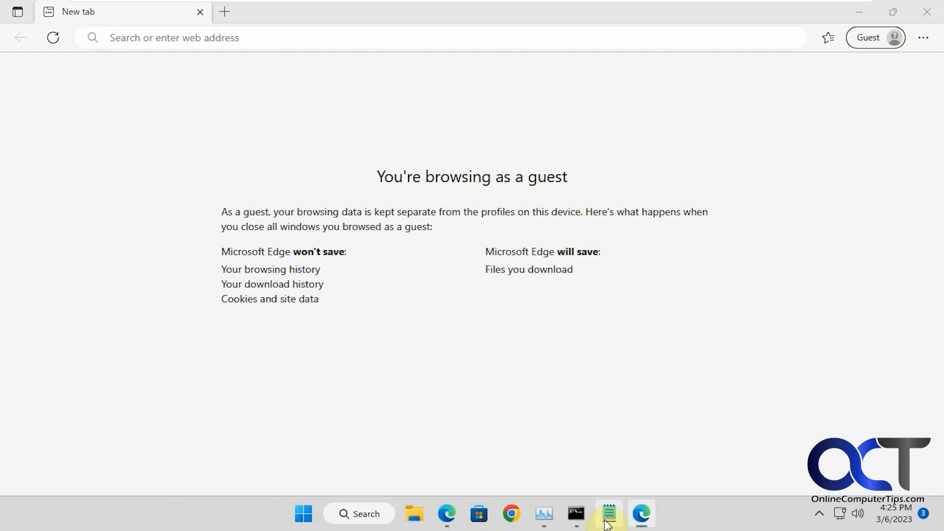
- Bring Notepad showing IE Modes.txt's four registry commands to the front
{"action": "left_click", "coordinate": [608, 514]}
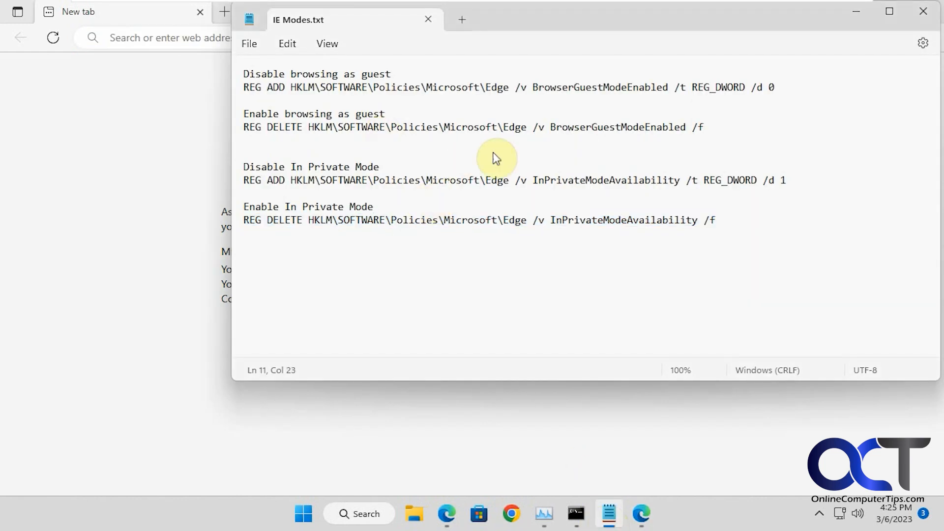
{"action": "mouse_move", "coordinate": [475, 110]}
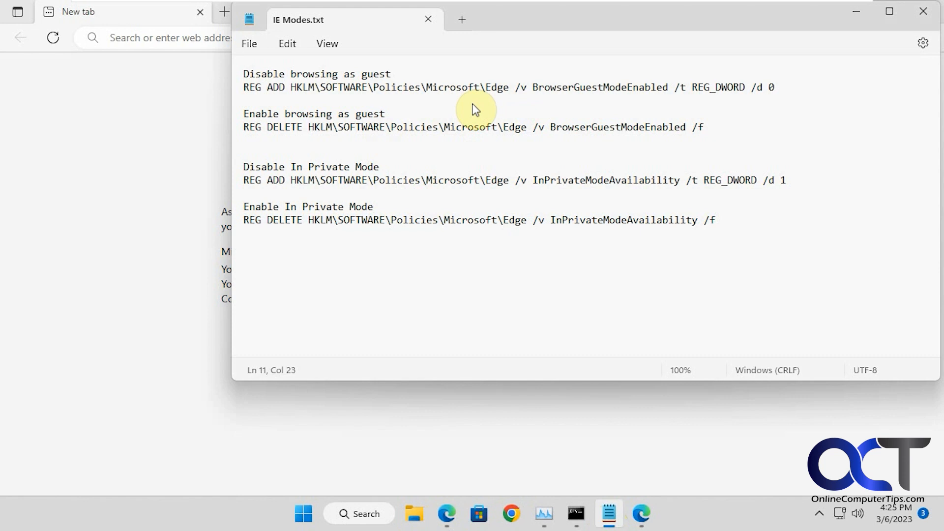
{"action": "mouse_move", "coordinate": [434, 226]}
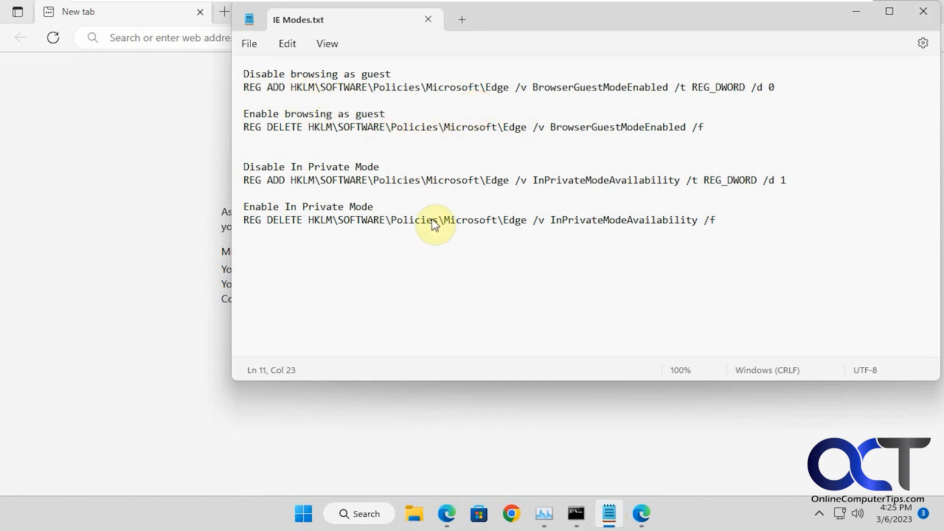